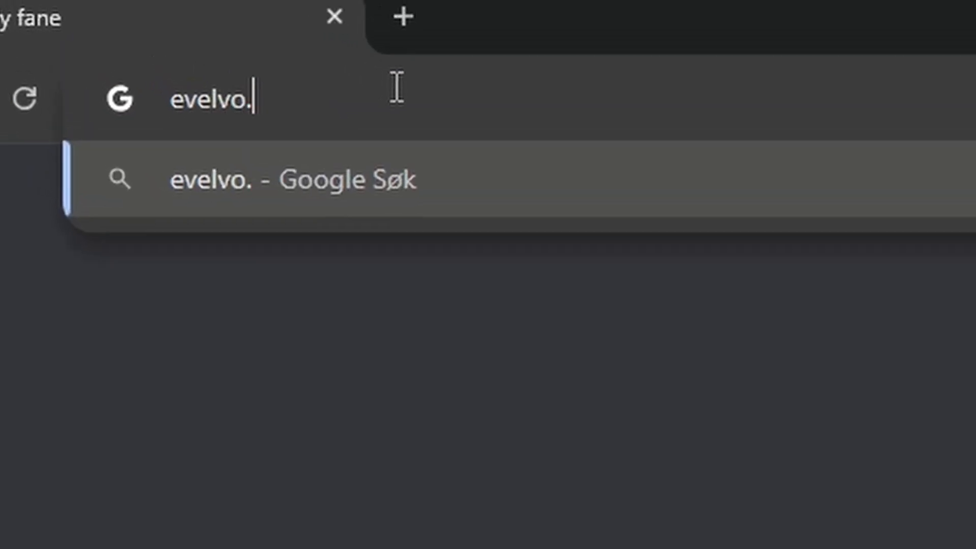
Navigate to the evelvo website from the Chrome address bar.
key("Enter")
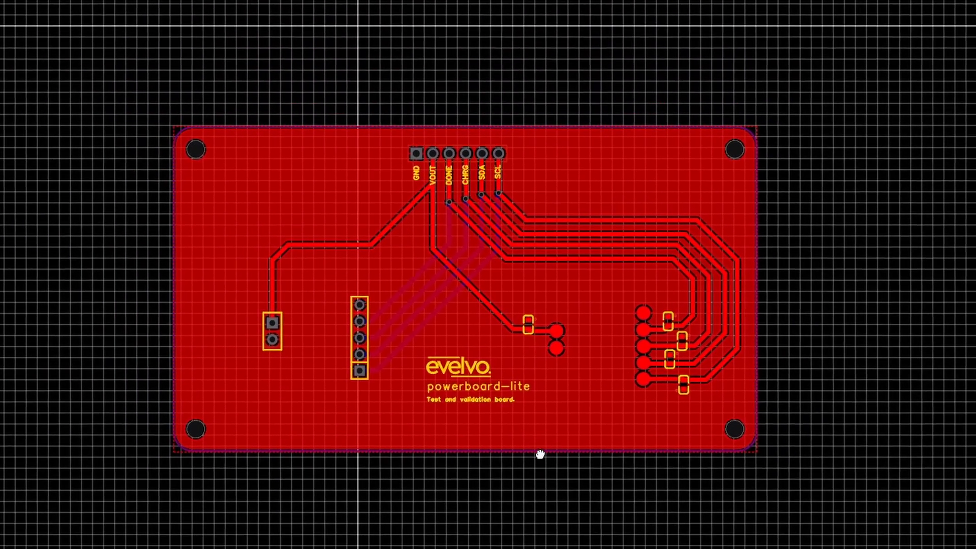
scroll("down", 3)
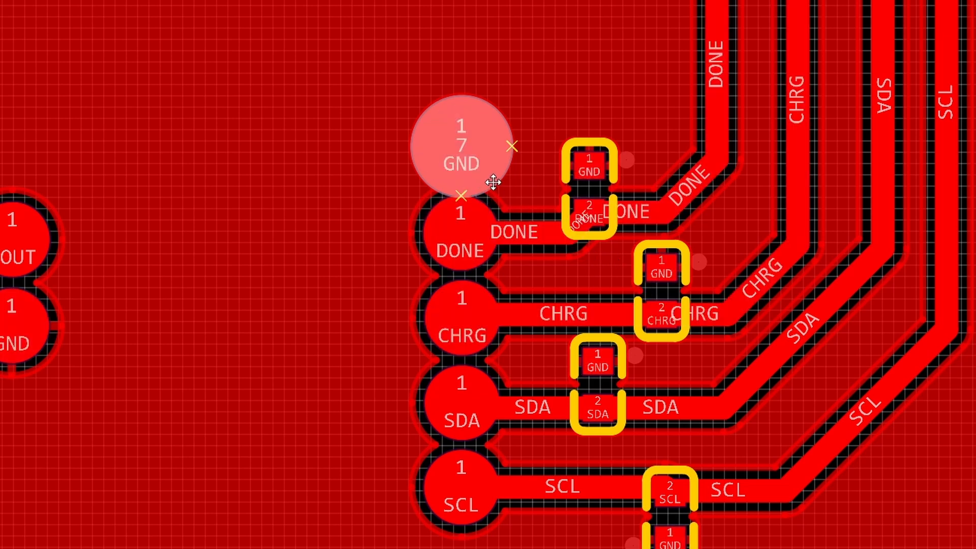
left_click(461, 144)
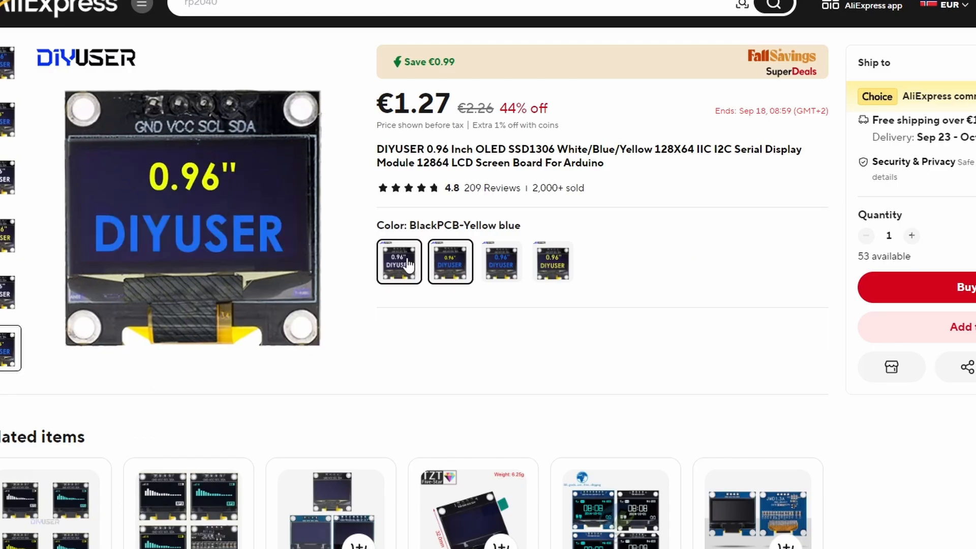
Select the BlackPCB-White colour variant of the 0.96-inch OLED display module.
left_click(399, 261)
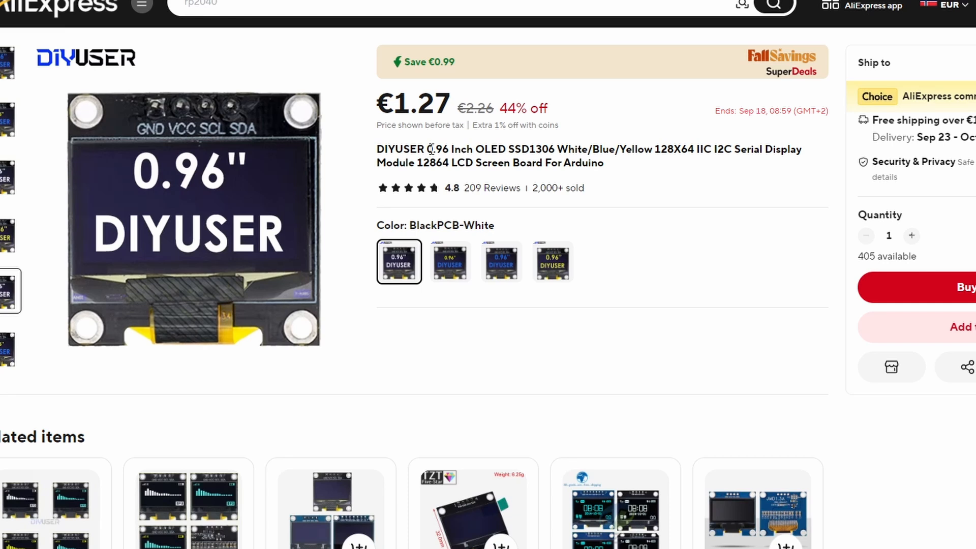
double_click(449, 149)
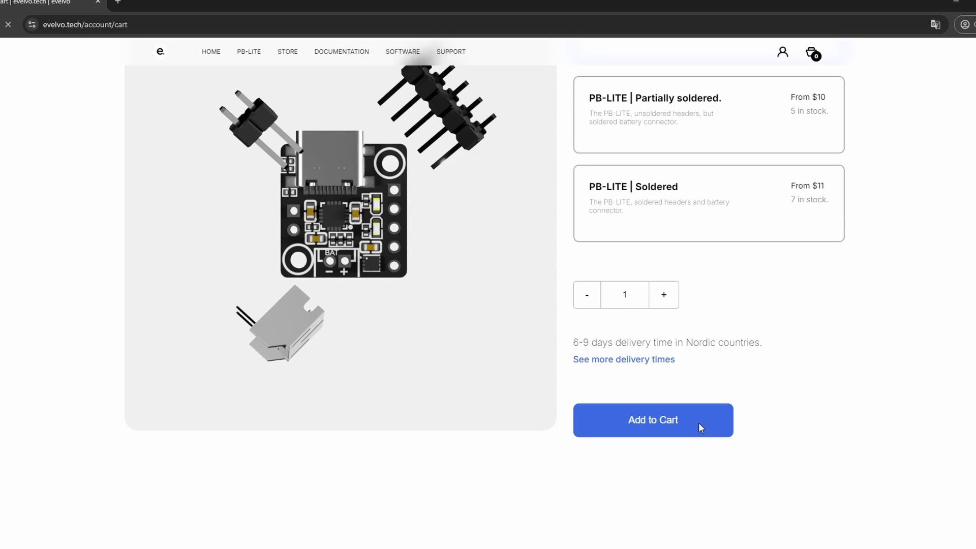
Add one PB-LITE board to the cart on the evelvo.tech store page.
left_click(653, 420)
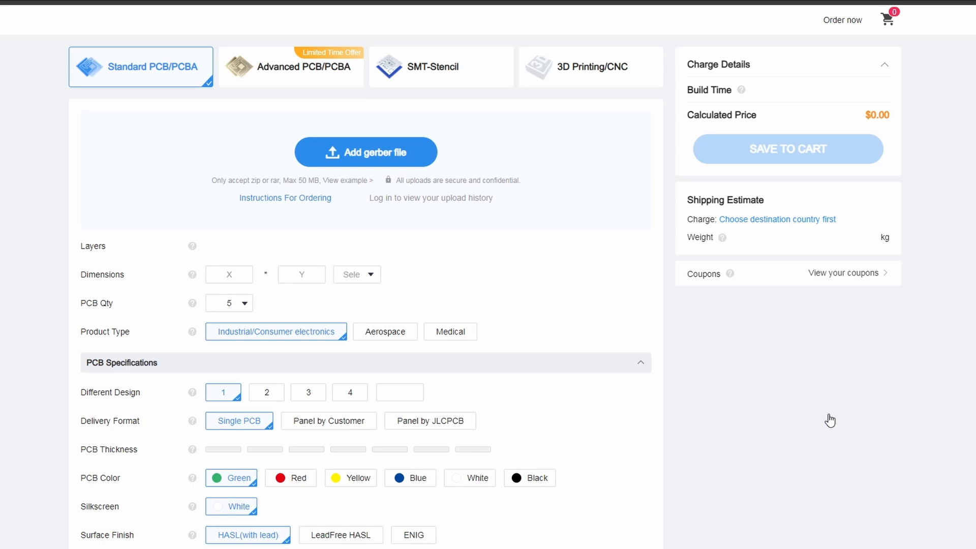